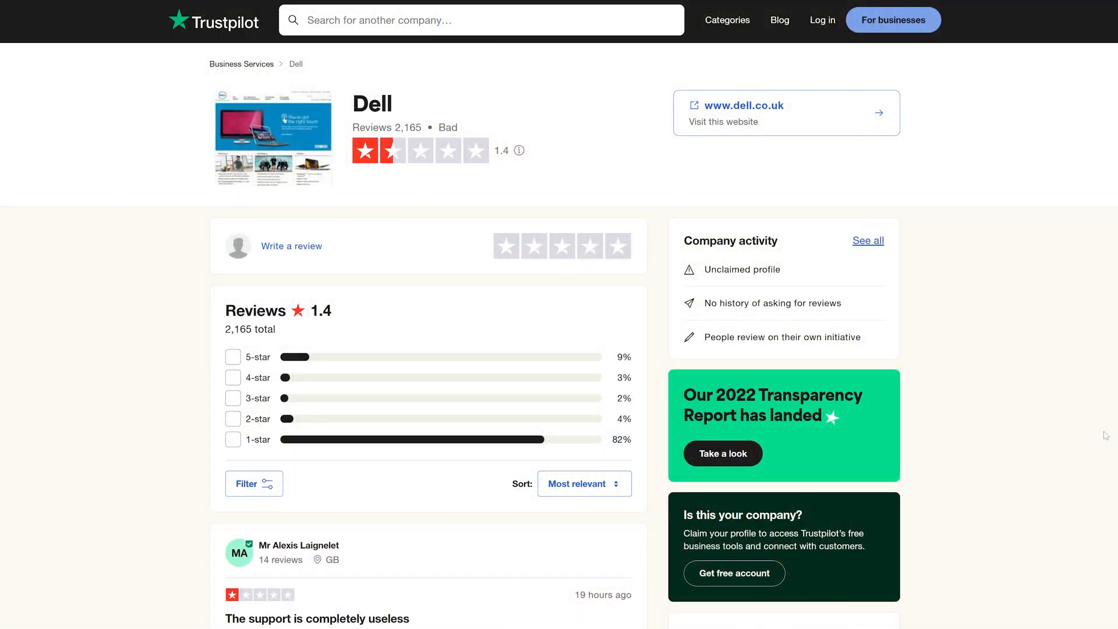
Review the ASUS Vivobook Pro 16X OLED listing with the i7-11370H, RTX 3050 option at £1,069.
scroll(down, 3)
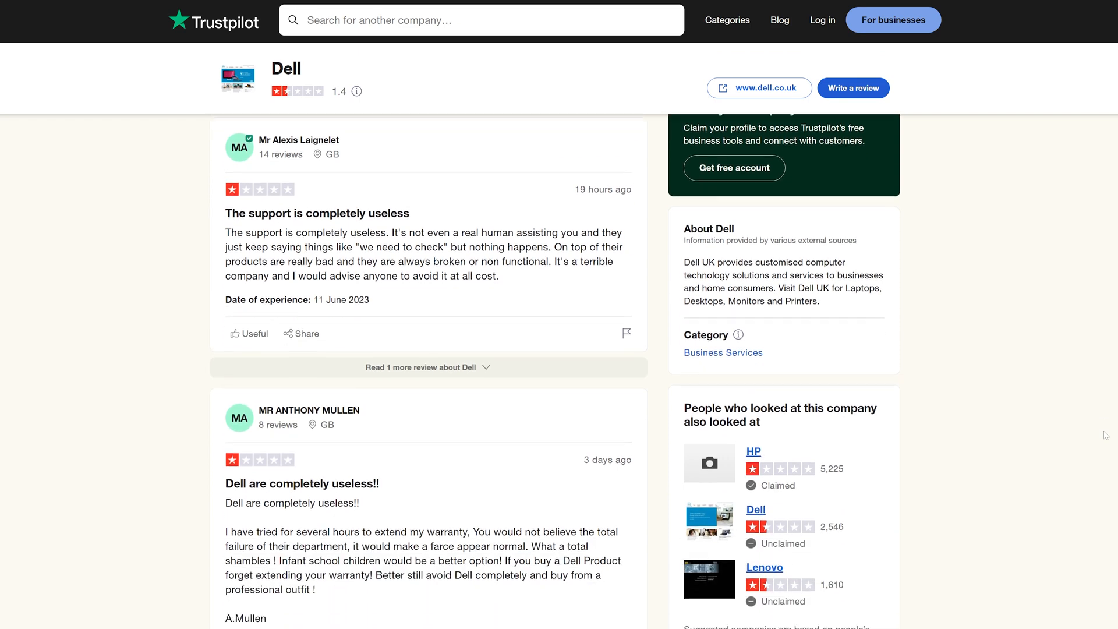
scroll(down, 3)
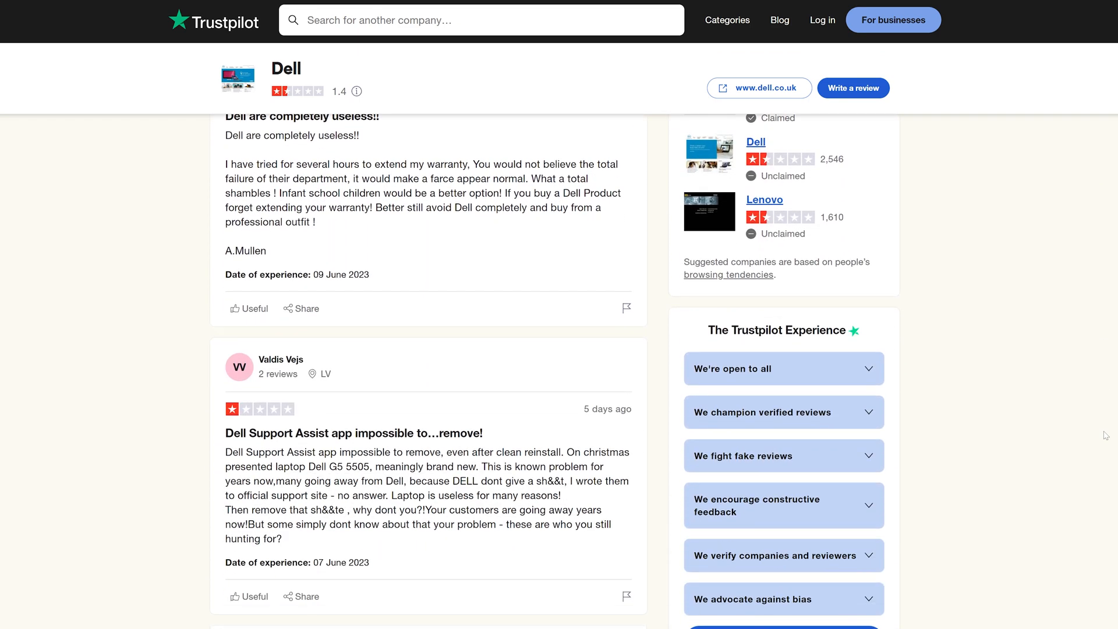
scroll(down, 3)
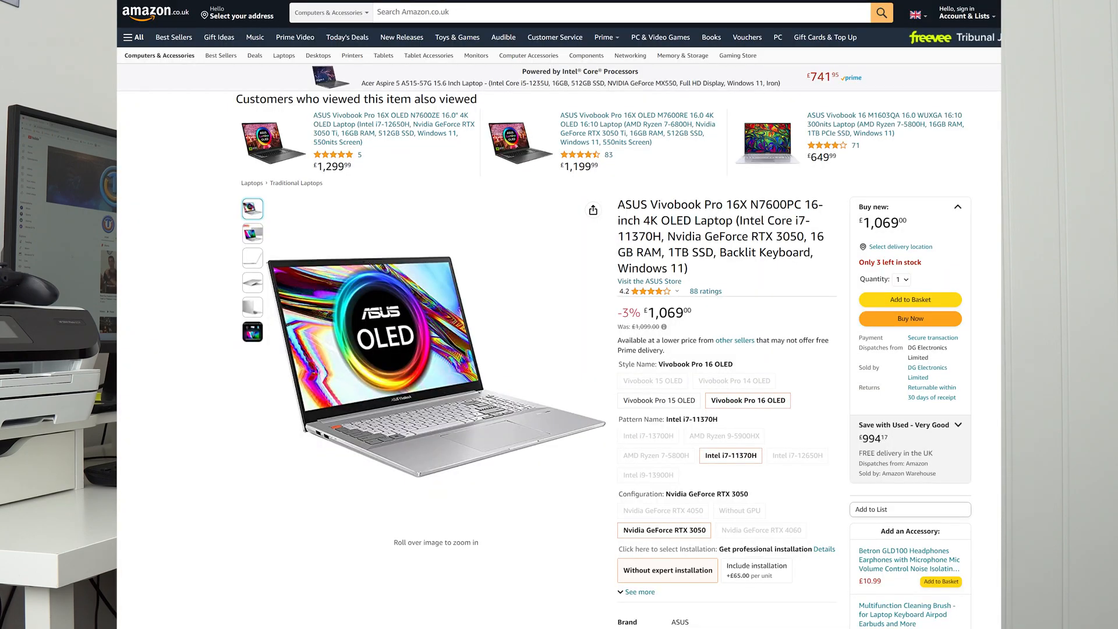
click(648, 281)
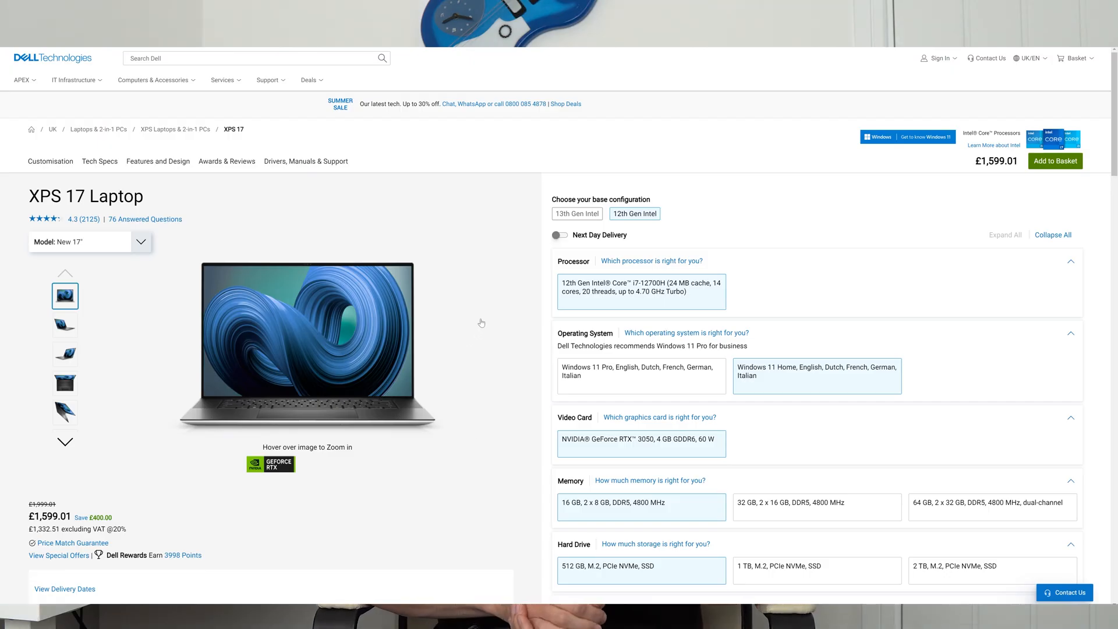
mouse_move(492, 338)
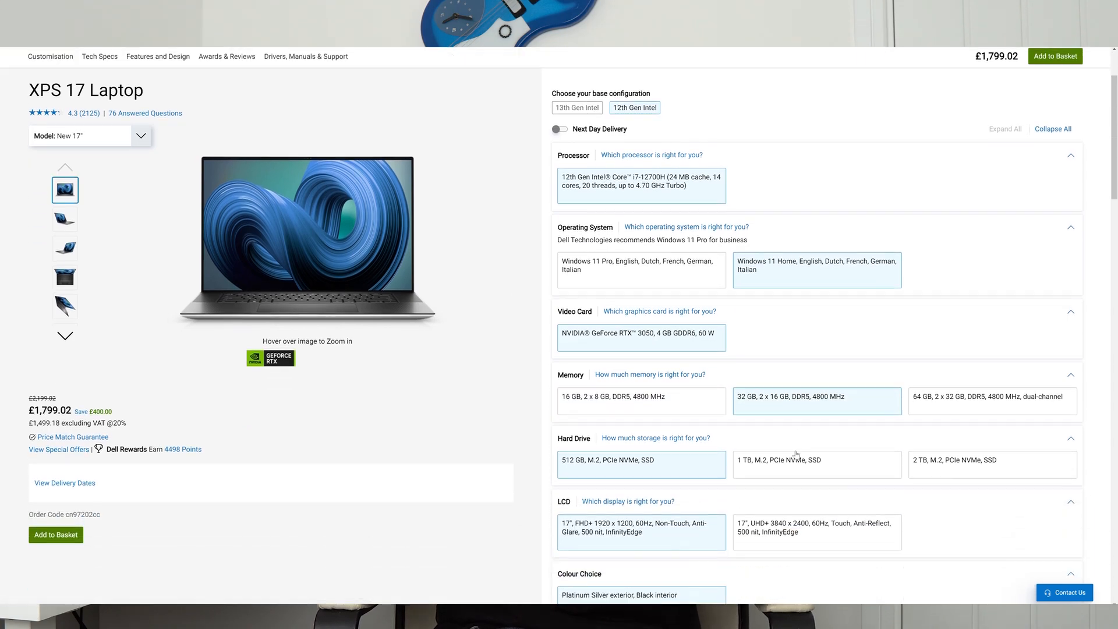
Choose the 32 GB, 2 x 16 GB DDR5 memory, raising the XPS 17 price to £1,799.02.
click(815, 533)
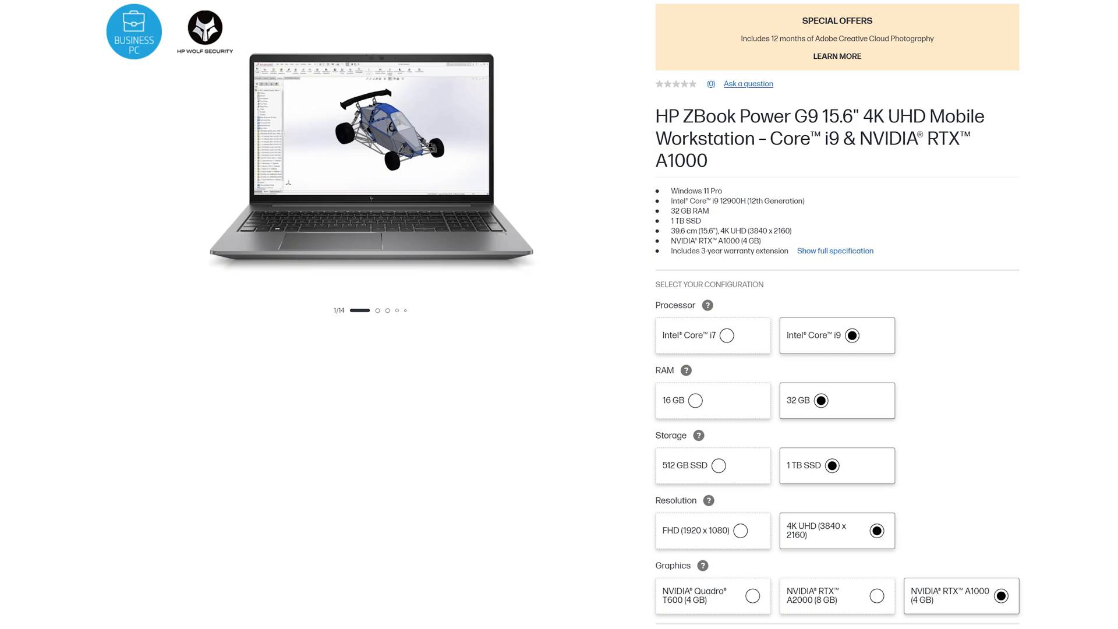
Select the Core i9, 32 GB RAM, 1 TB SSD, 4K UHD, RTX A1000 radio options.
click(431, 618)
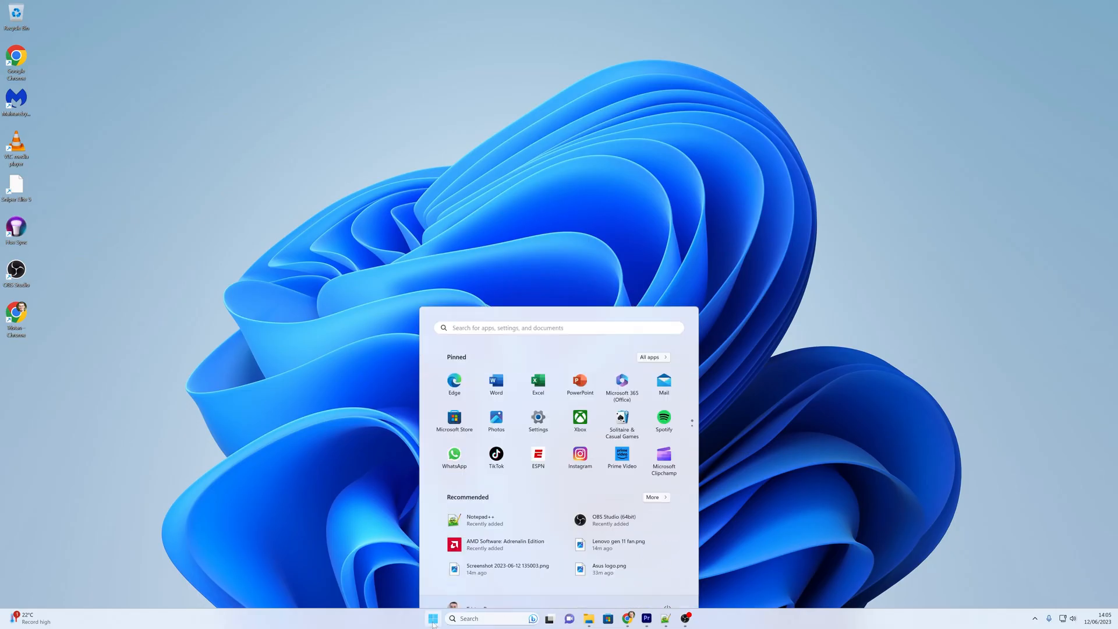
Search 'remote' in Start to surface Remote Desktop Connection as best match.
text(remote)
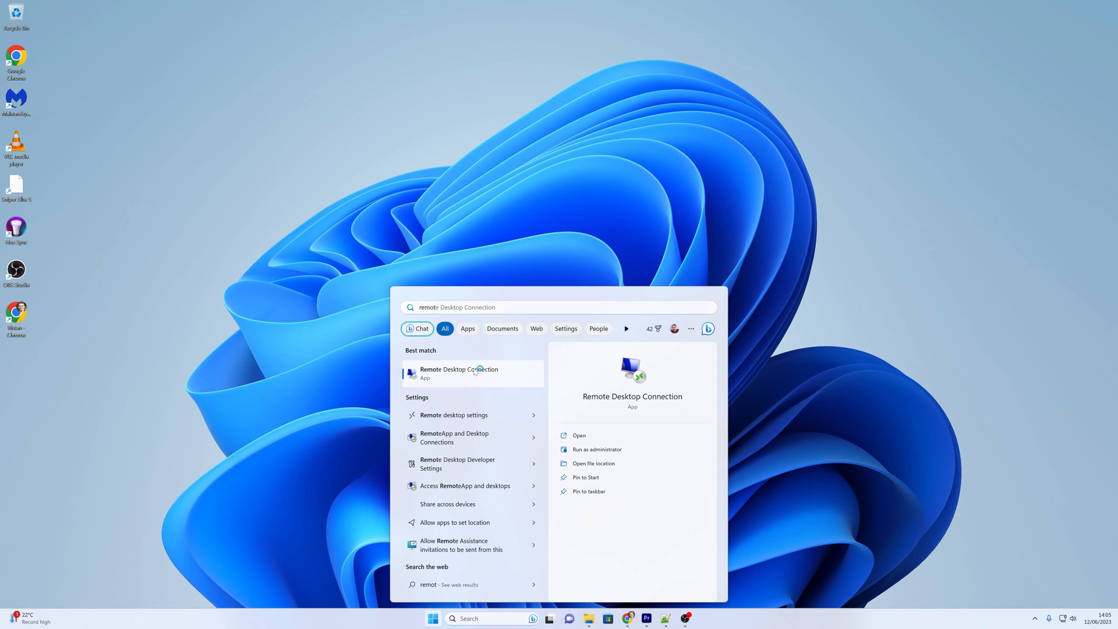